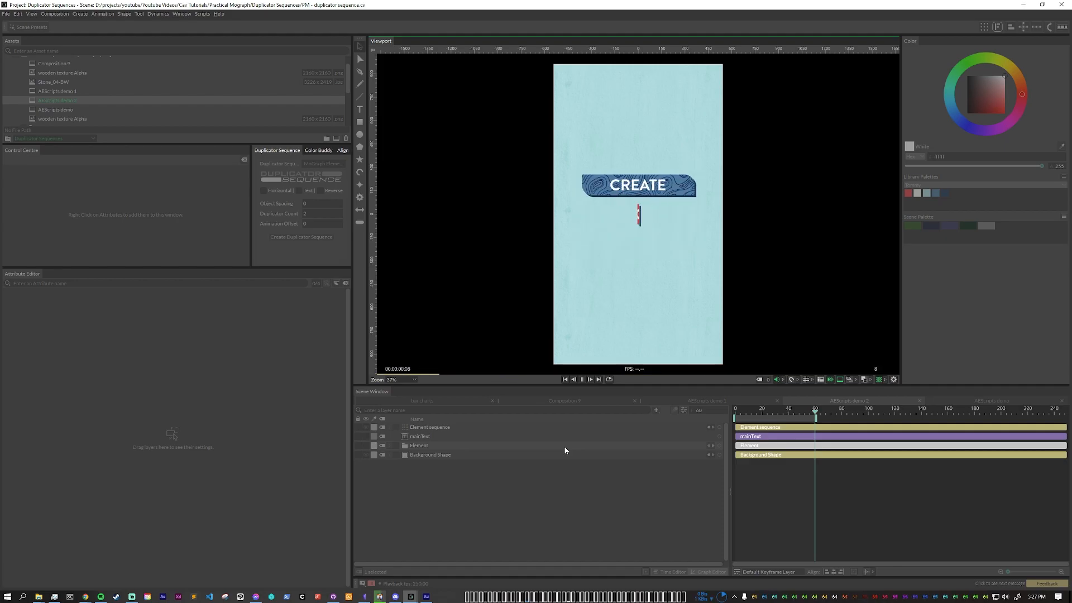
- Replay the title animation from the start to review it
click(581, 378)
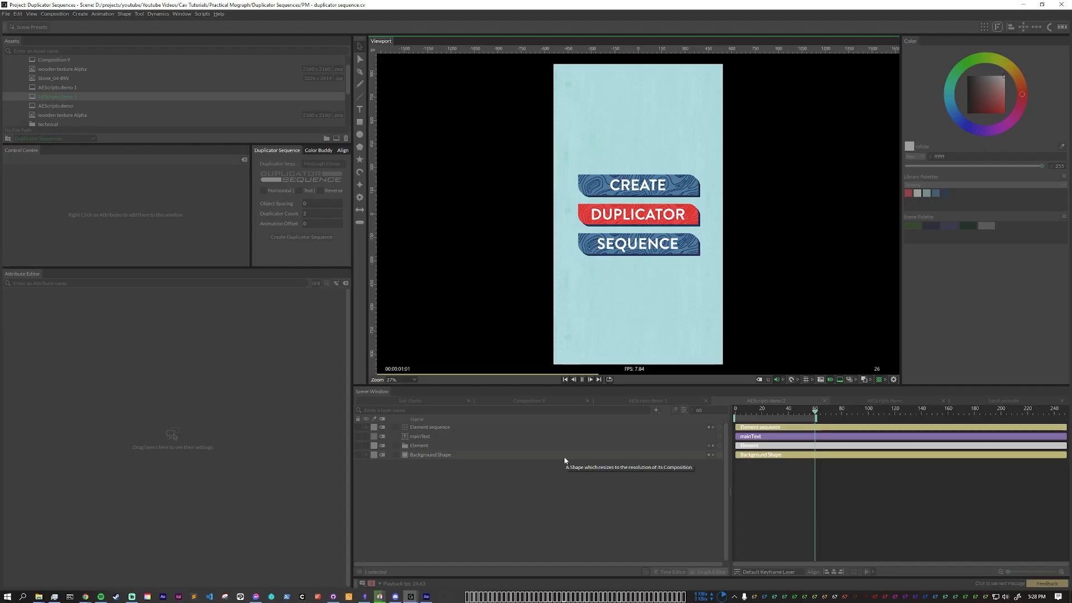
click(580, 379)
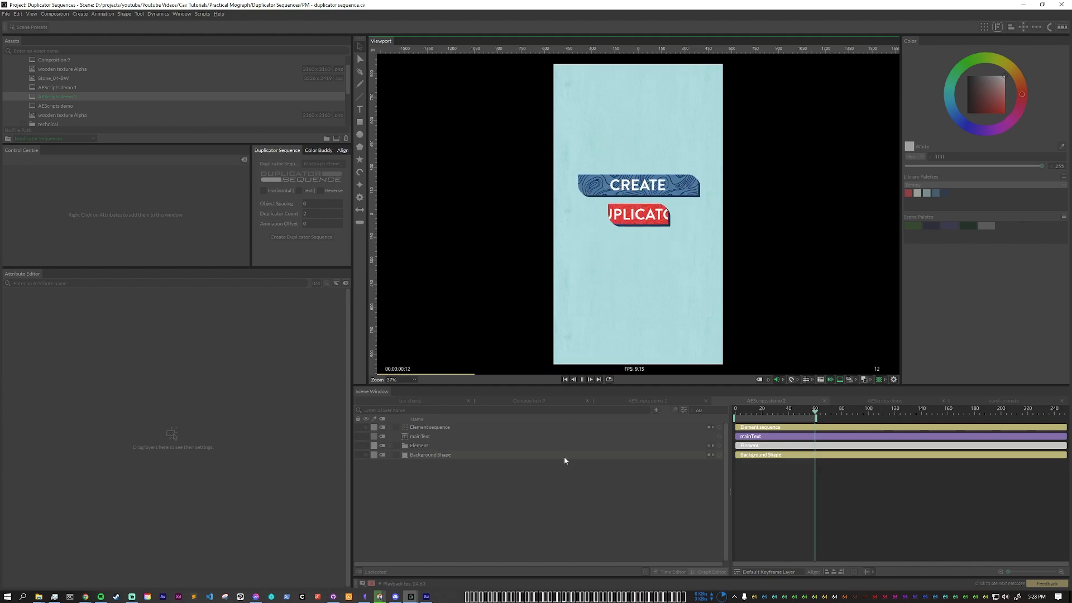
click(580, 378)
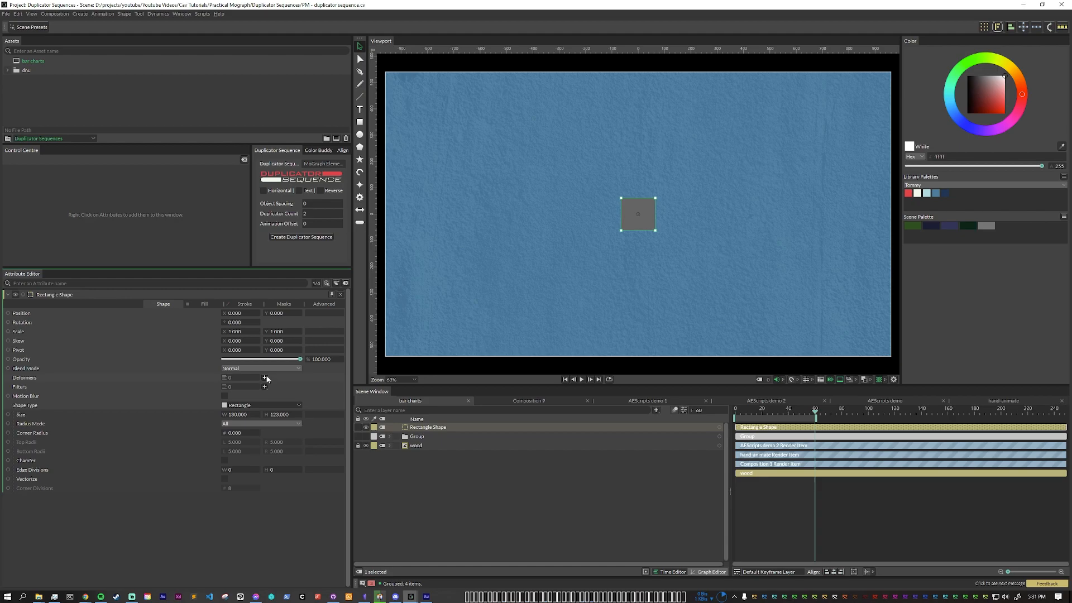
- Add an Align behaviour to the rectangle and reshape it into a tall bar with rounded top corners
click(265, 376)
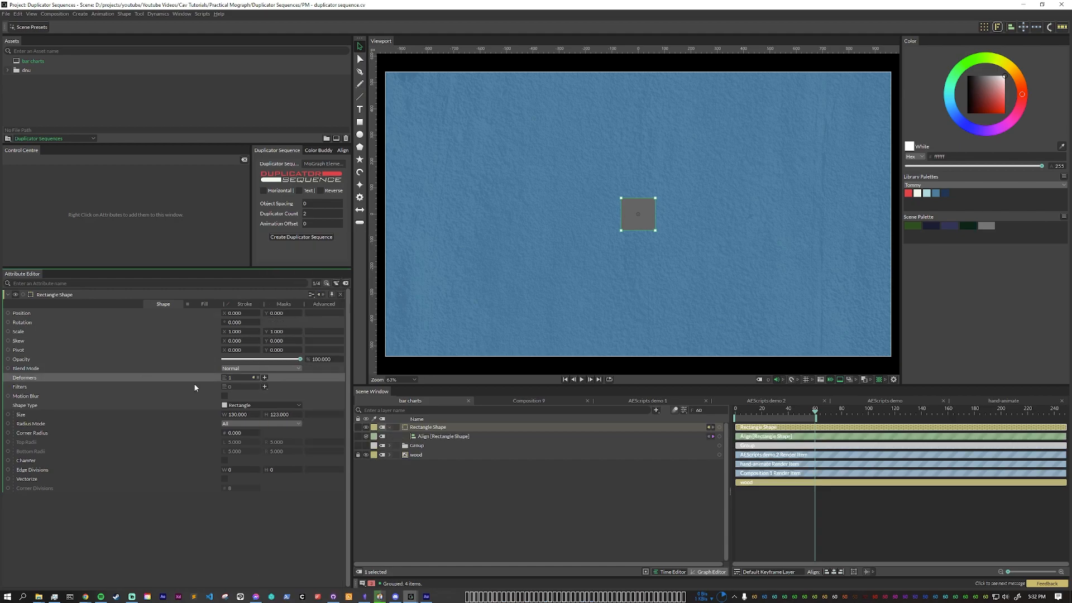
click(445, 436)
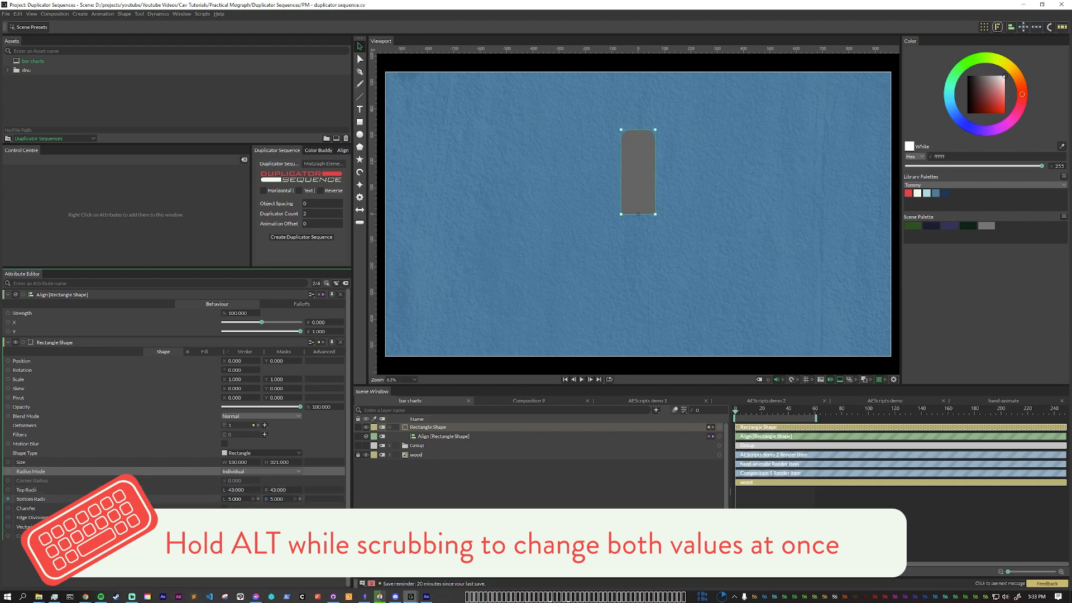
click(1064, 182)
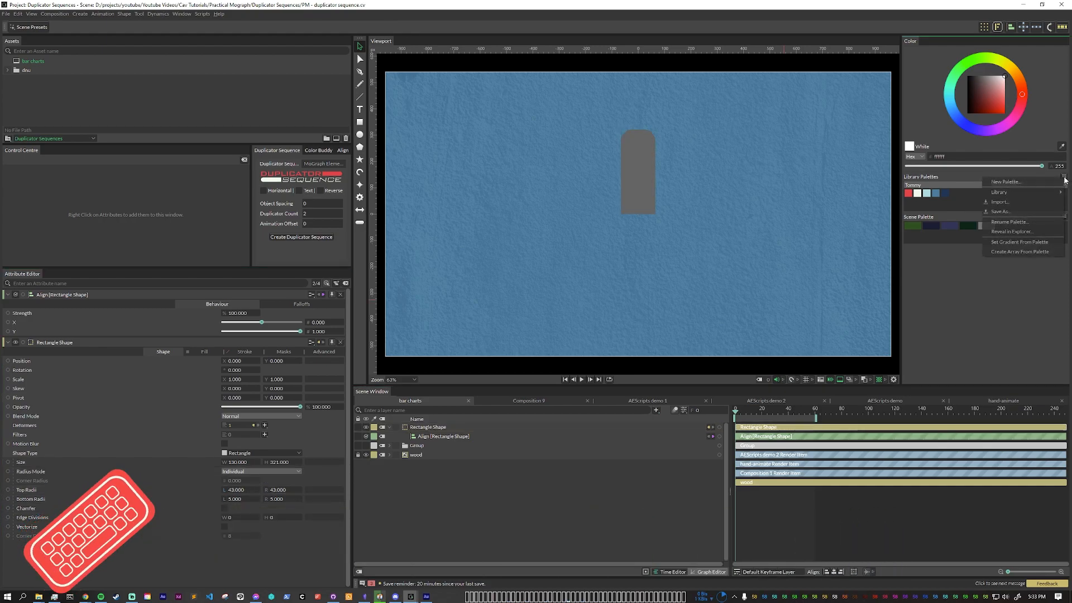
- Create a centre-aligned Item 1 label and feed colour and string arrays into the bar's fill and text
click(1019, 251)
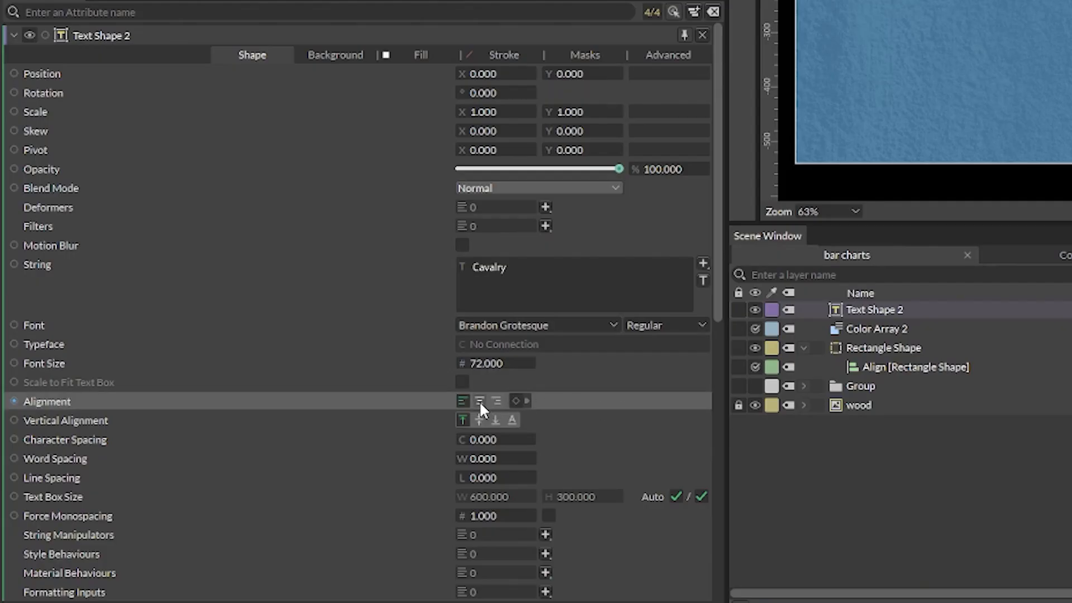
click(479, 400)
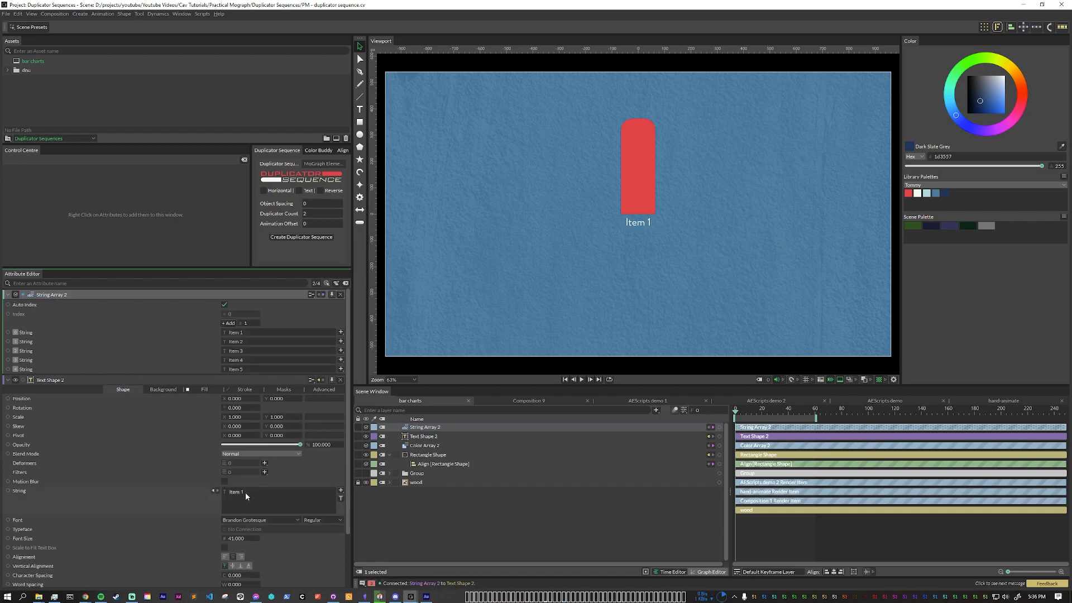
click(427, 454)
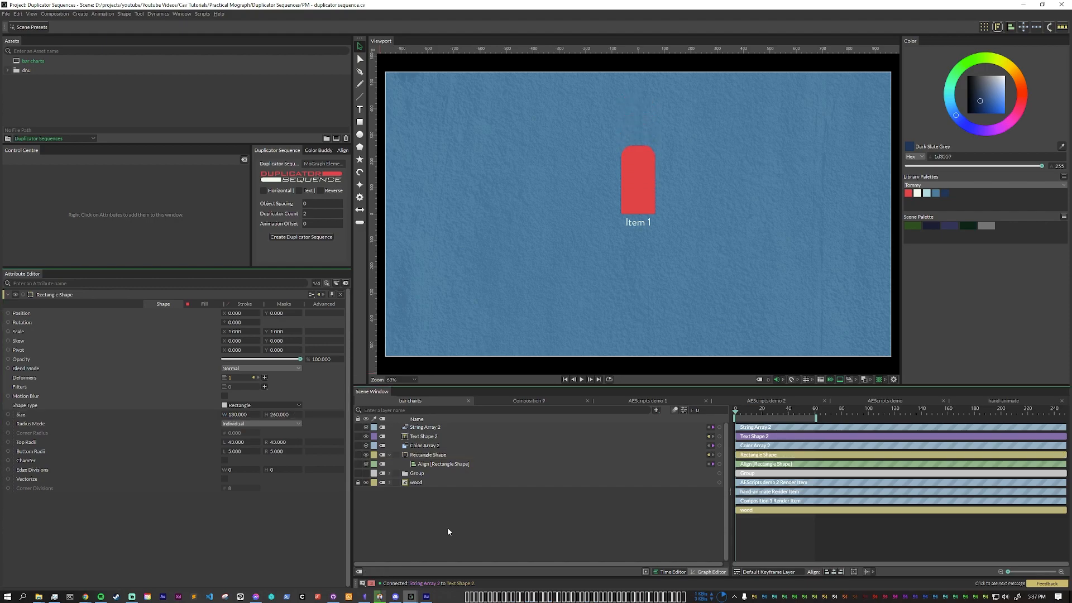
- Drive the bar's Size Y with a Value Blend, ease its curve and set Strength to 0
click(655, 410)
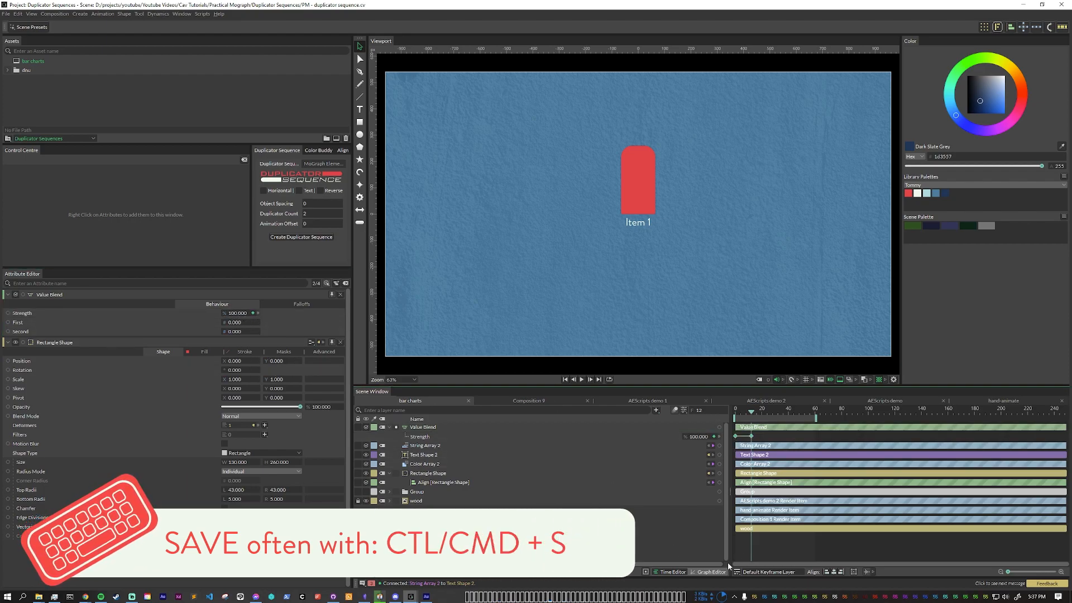
click(710, 572)
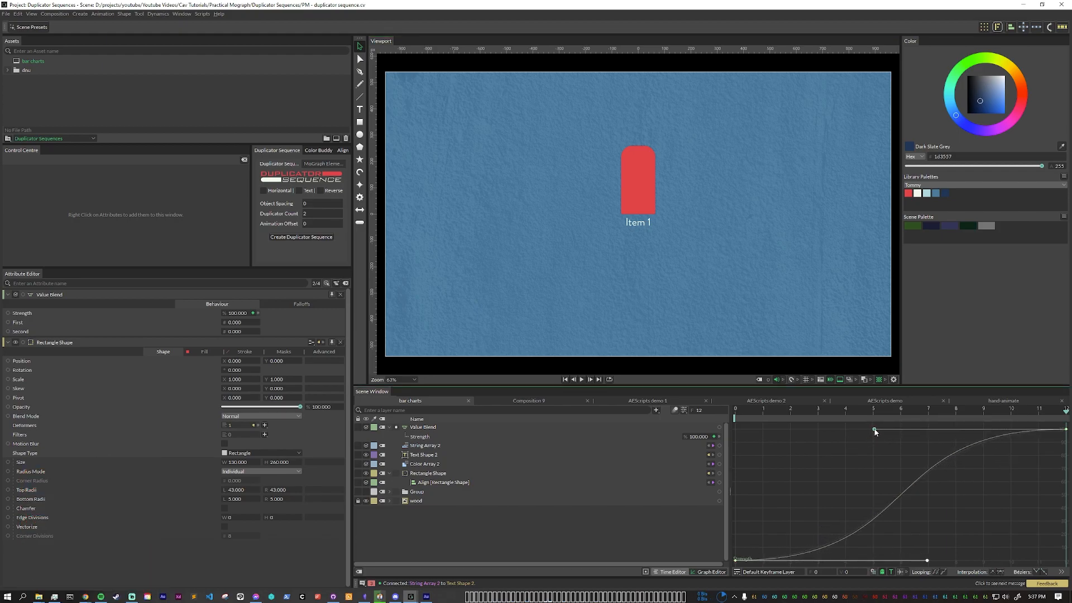
click(671, 571)
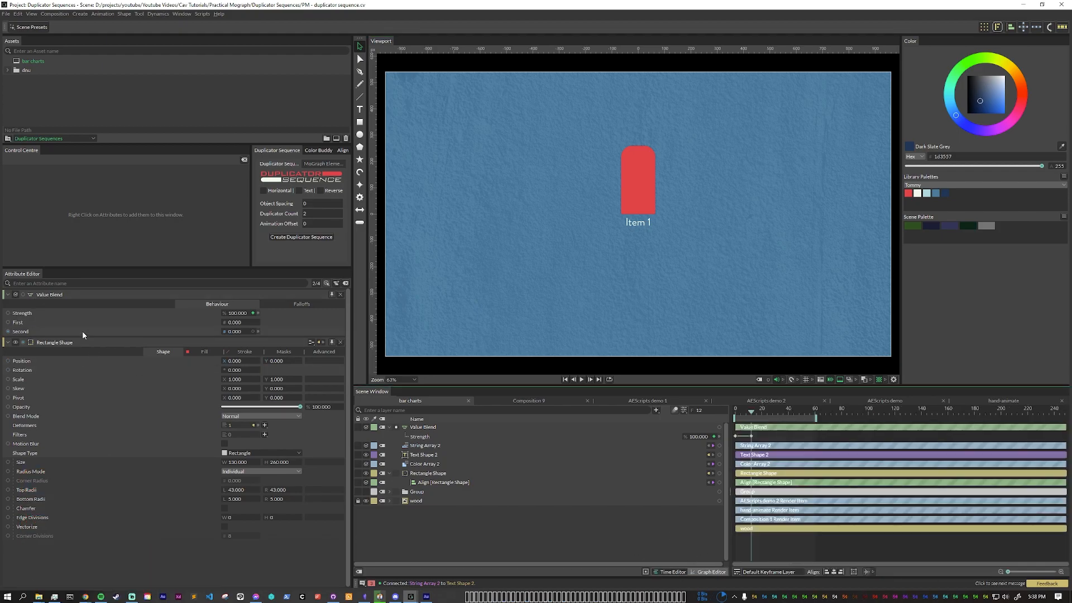
click(422, 427)
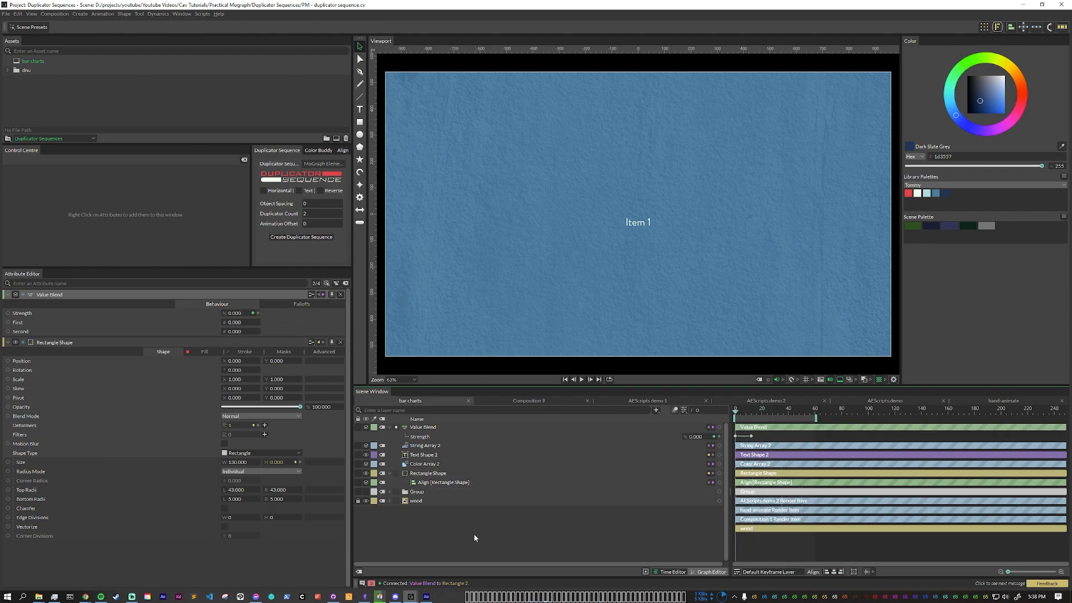
mouse_move(441, 542)
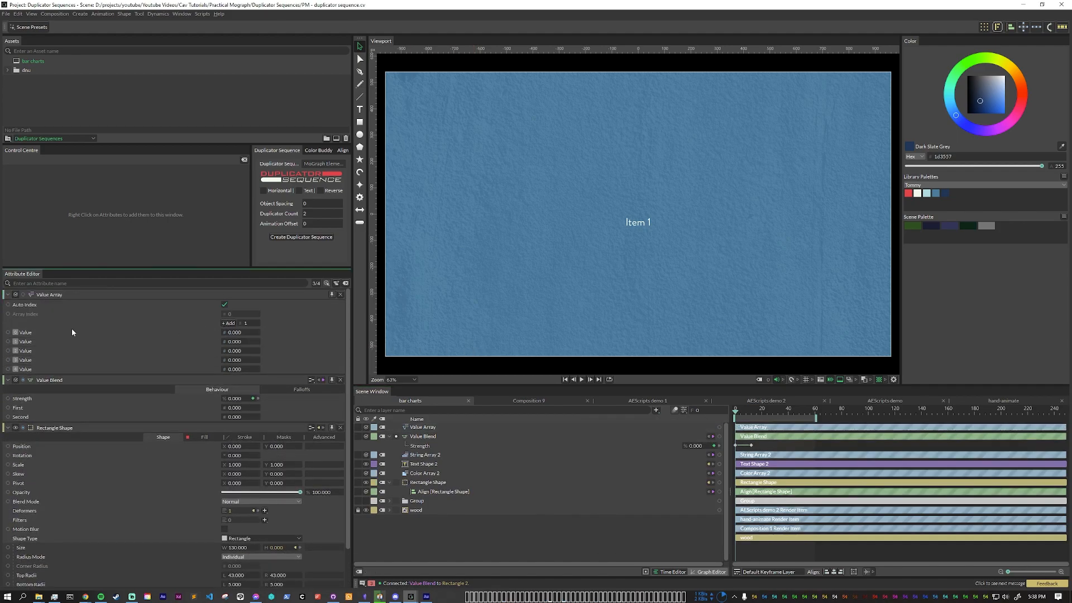
mouse_move(591, 228)
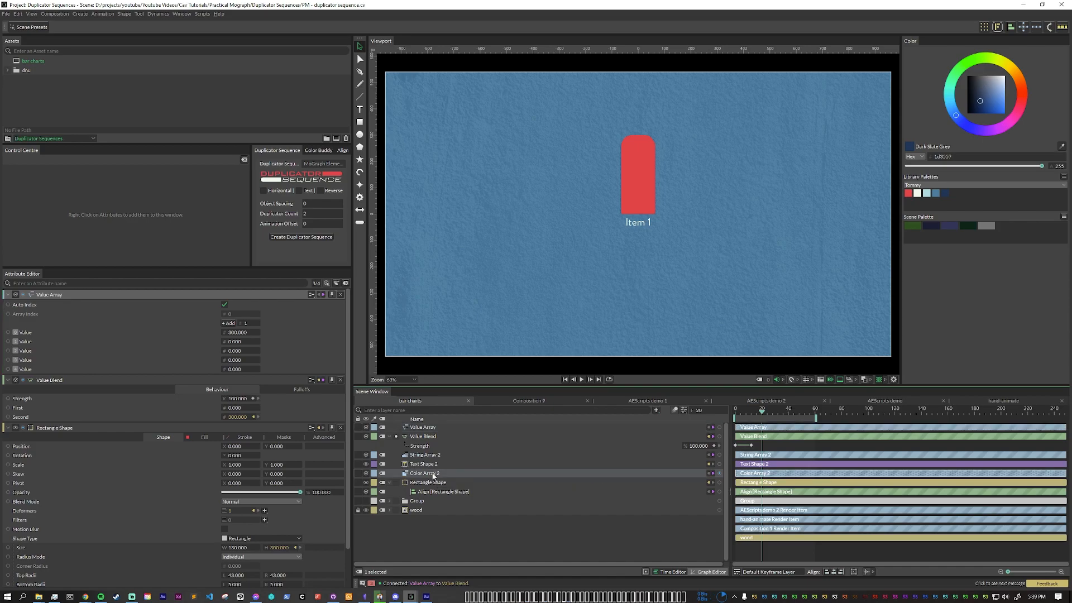
- Feed a Value Array of 300 into the Value Blend's second input with Strength 100
click(424, 473)
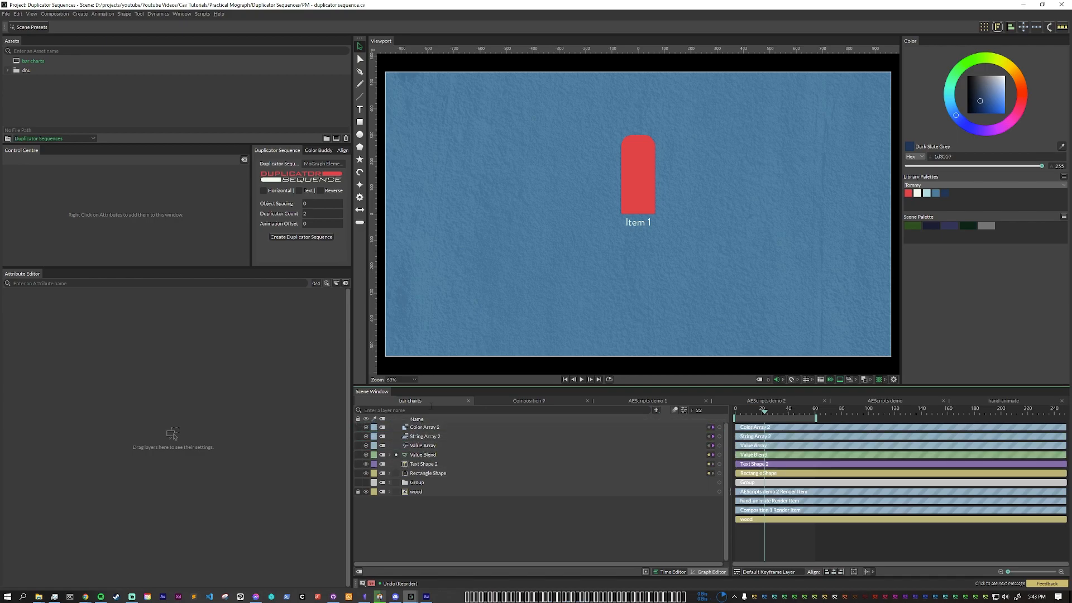
mouse_move(425, 445)
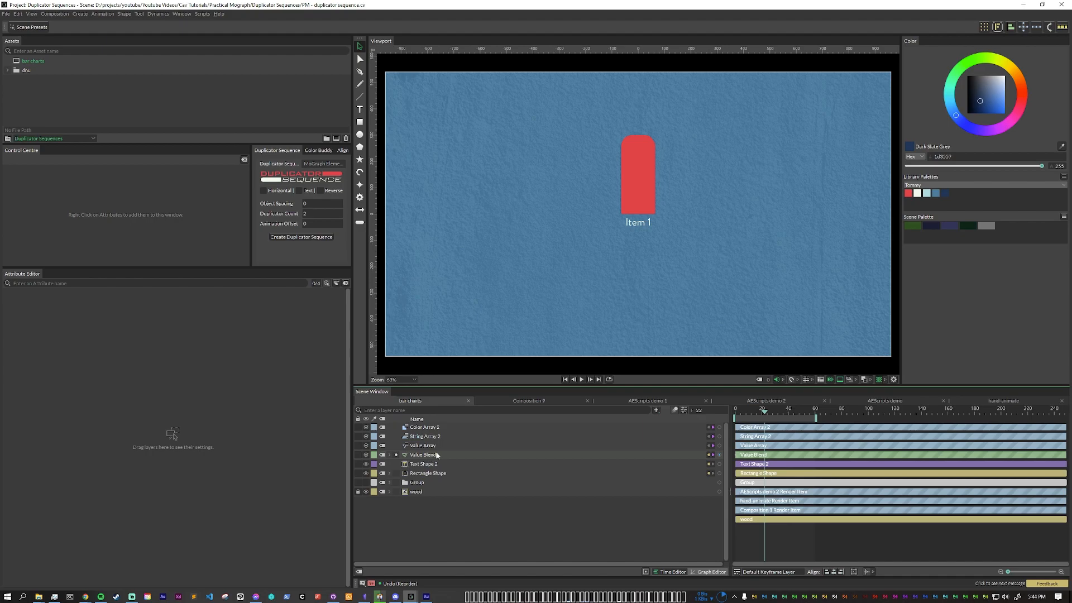
mouse_move(422, 446)
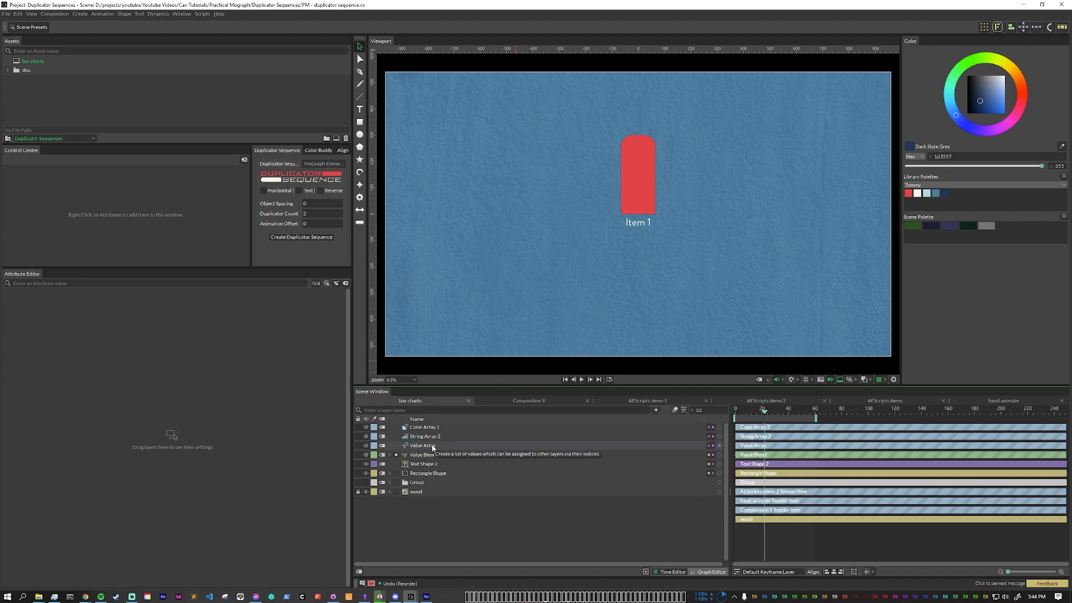
- Select the Item 1 label and bar rectangle together and group them as 'bar chart'
click(424, 463)
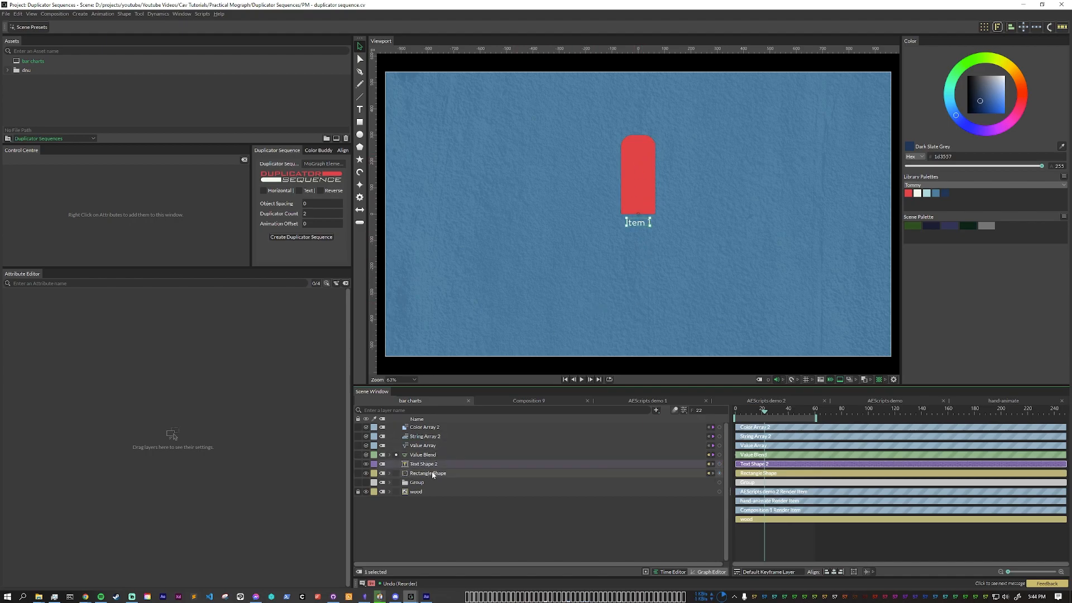
click(429, 472)
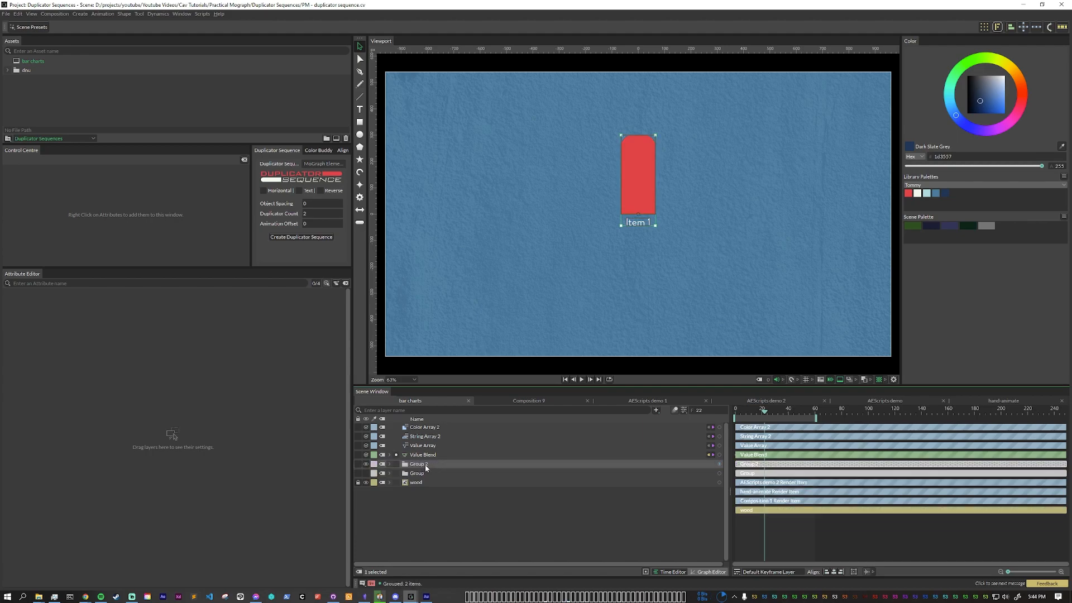
mouse_move(418, 465)
text(bar chart)
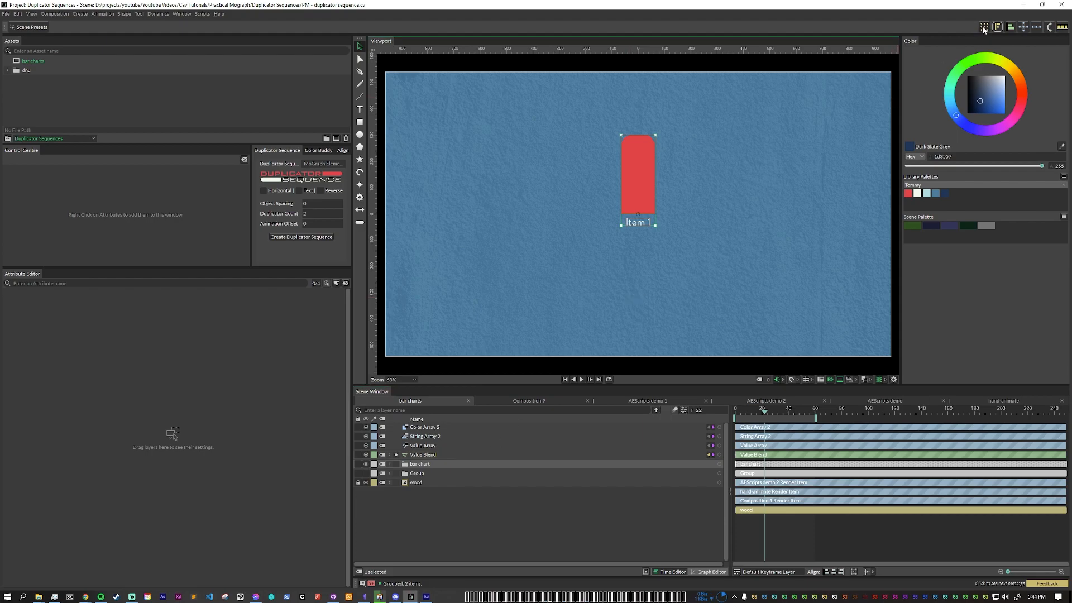
- Duplicate the bar group and lay the copies out horizontally
click(301, 237)
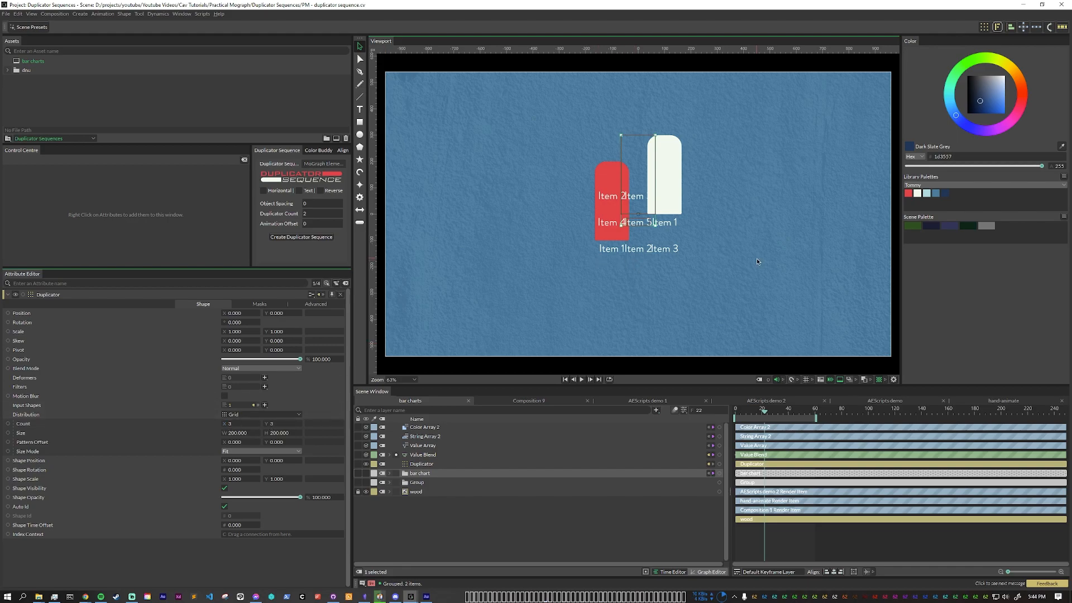
click(262, 415)
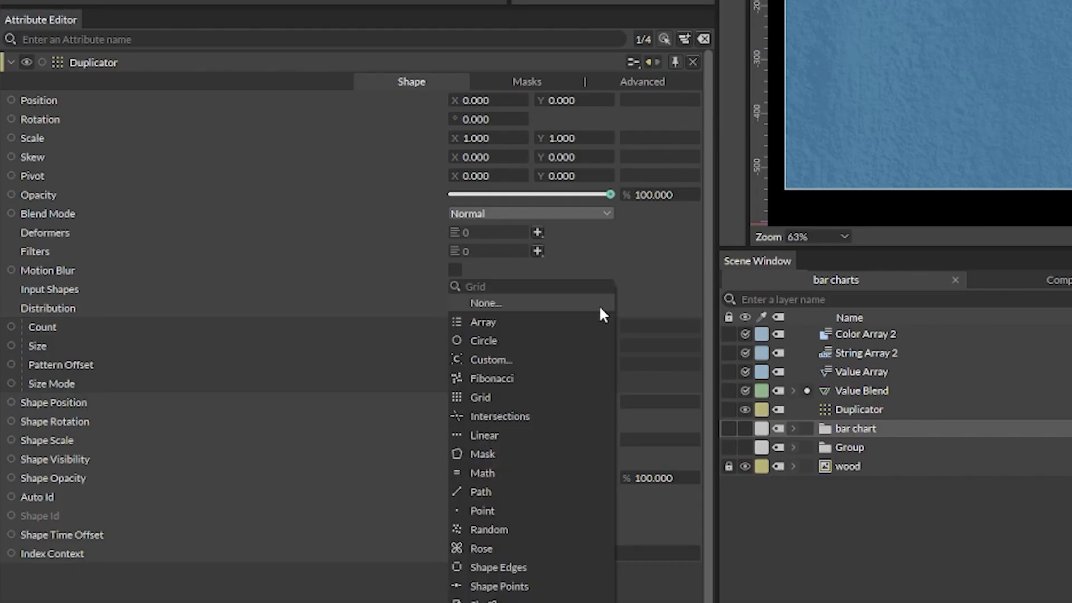
click(483, 436)
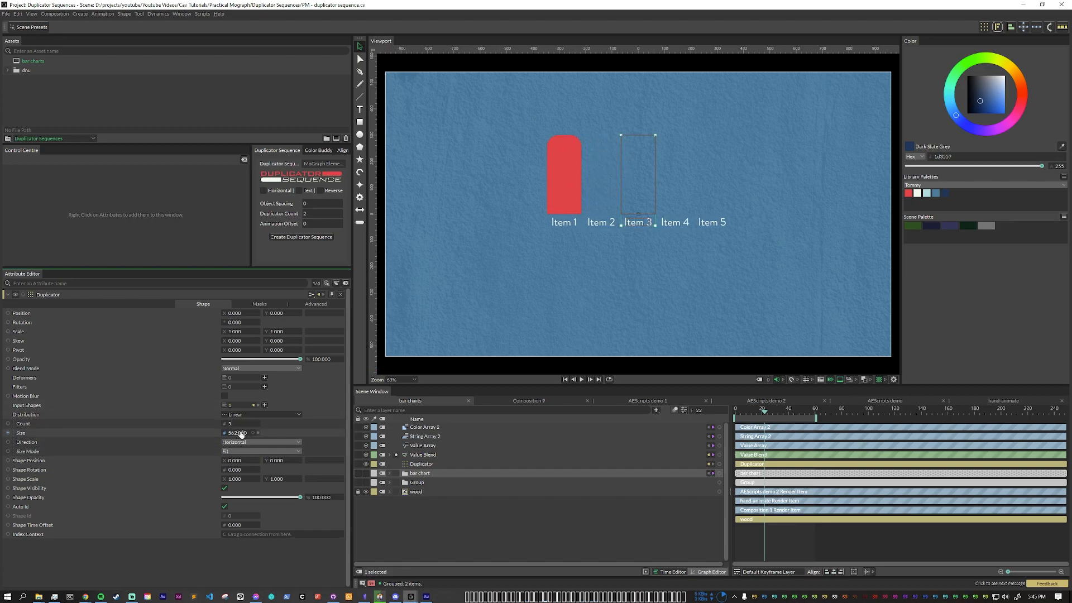
- Set the Duplicator's Size Mode to Step with a spacing of 177
click(245, 451)
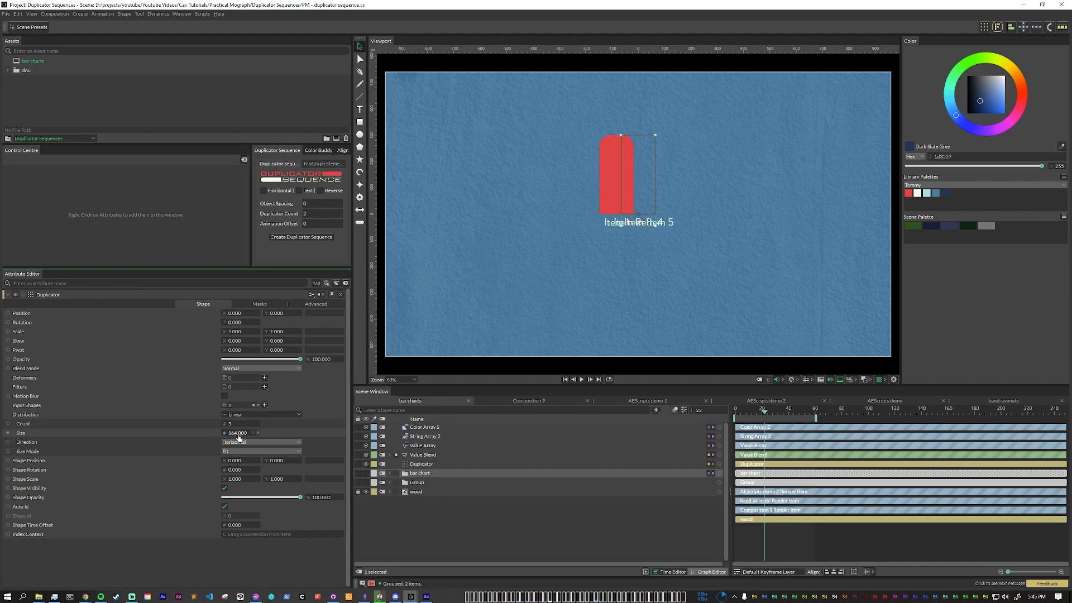
click(260, 451)
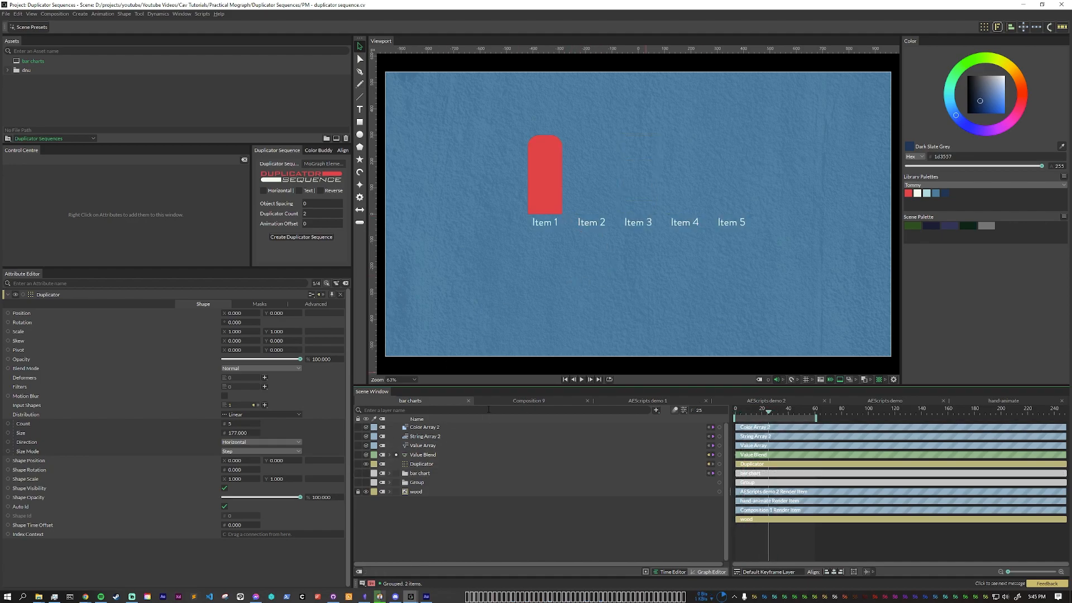
click(423, 445)
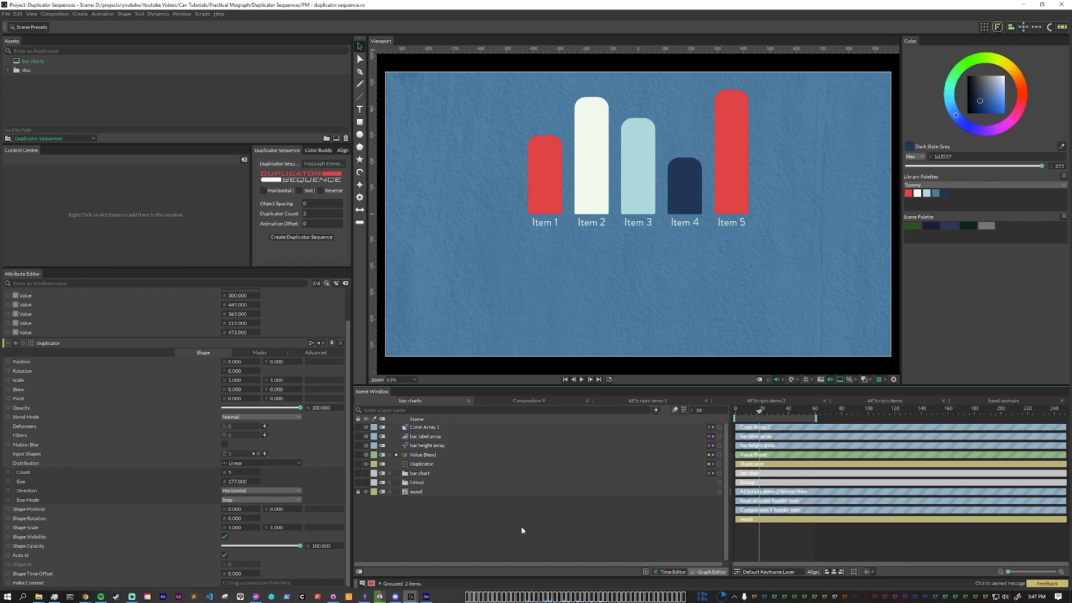
- Connect the height and colour arrays to the duplicated bars and rename the arrays
click(419, 474)
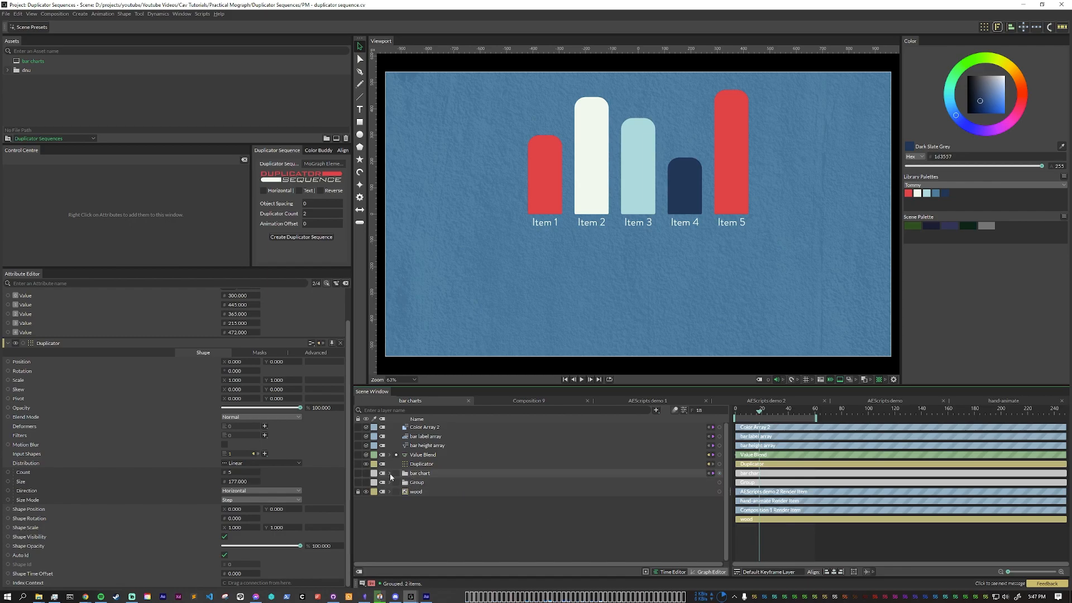
- Expand and collapse the bar chart group while setting Shape Time Offset to -15 and Value 1 to 445
click(390, 473)
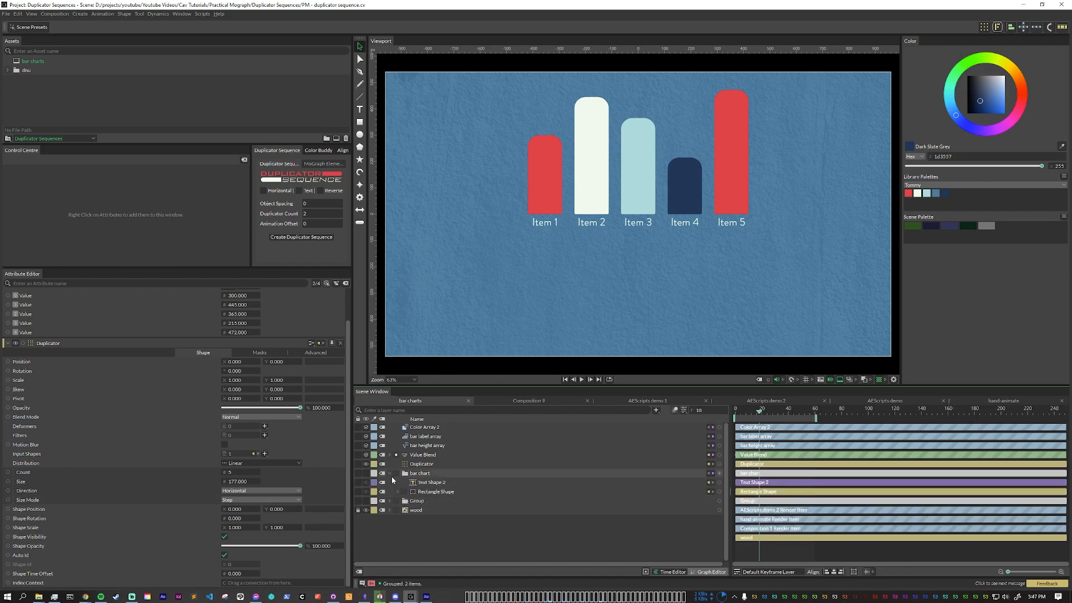
click(396, 454)
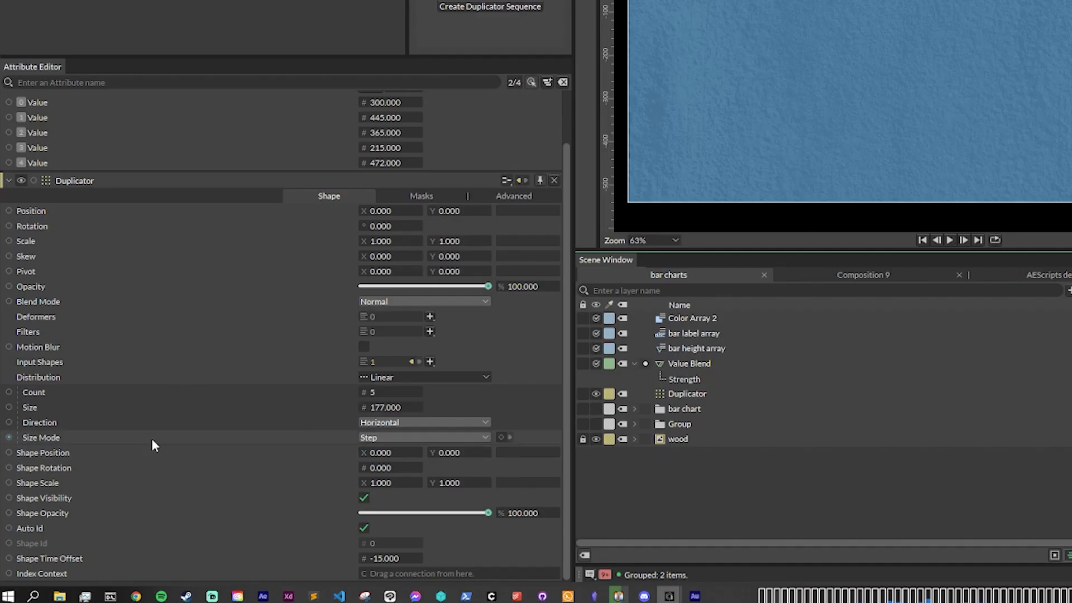
- Add a Stagger behaviour to the Duplicator's Shape Time Offset
right_click(152, 441)
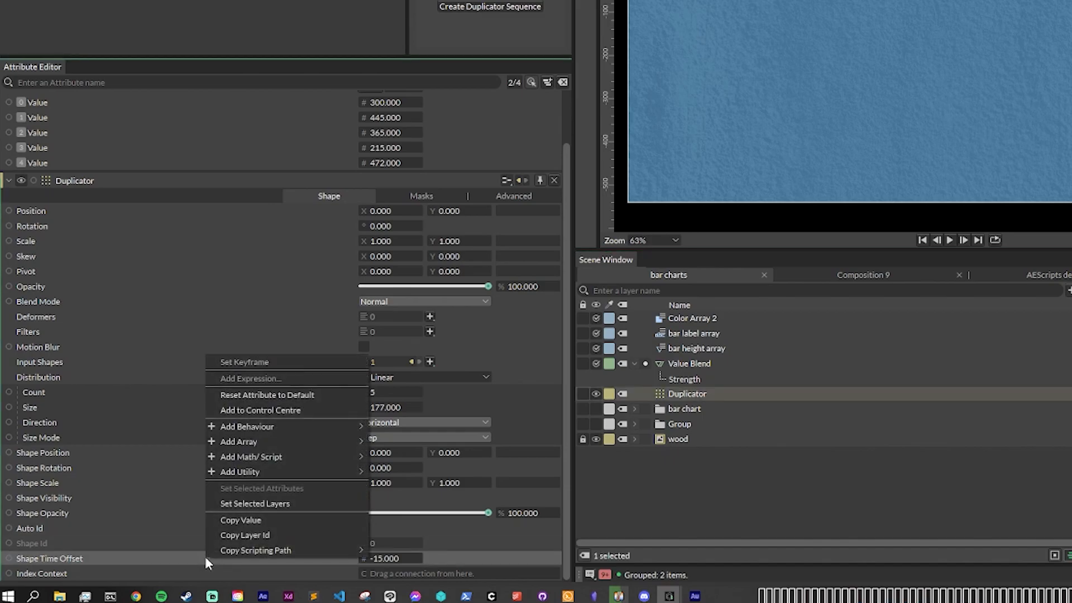
click(248, 427)
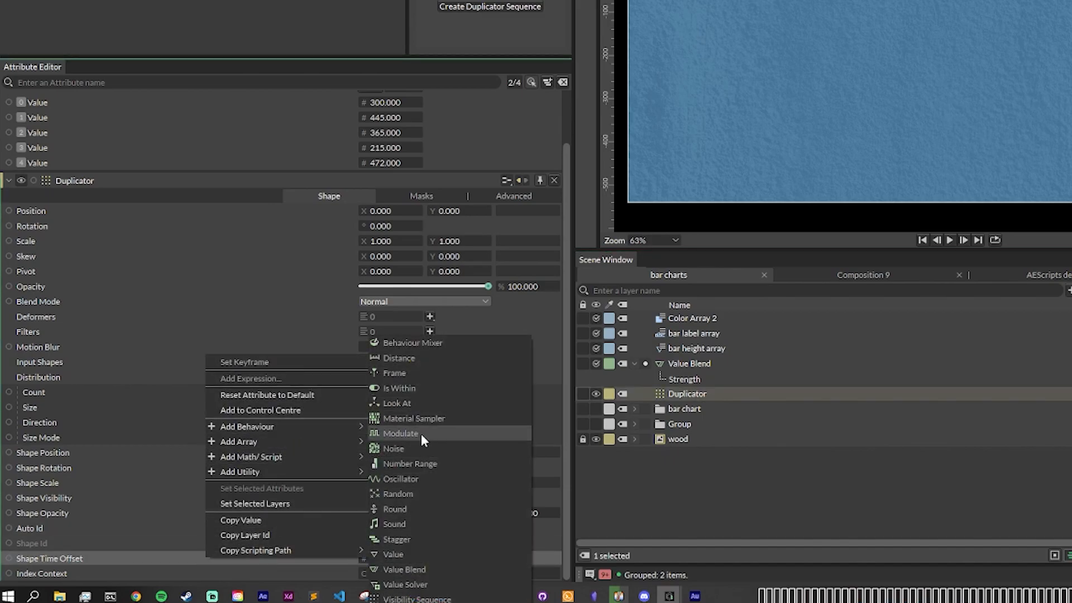
click(394, 538)
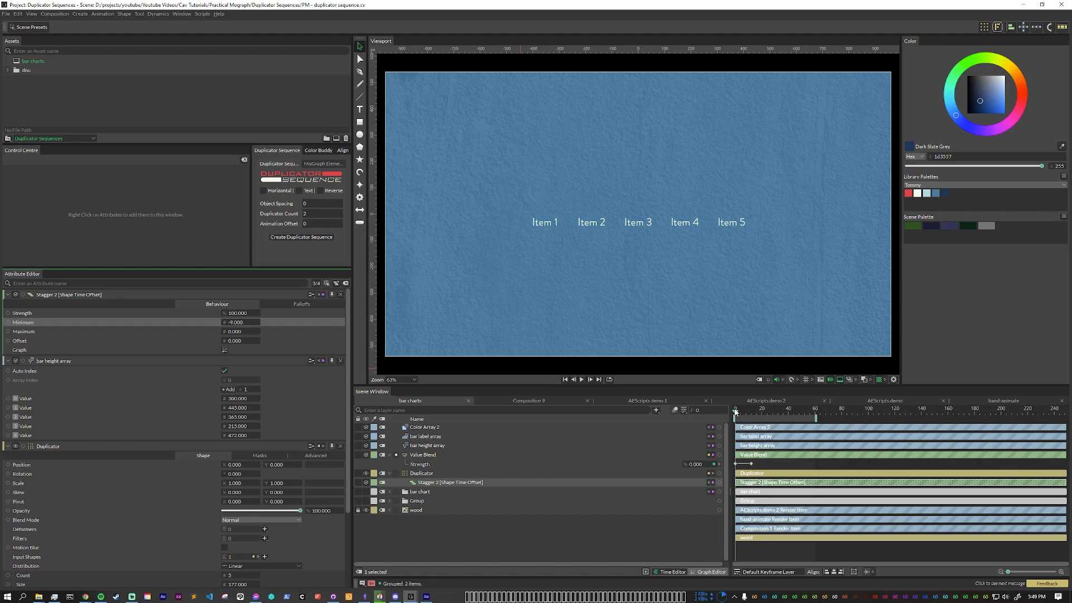
mouse_move(738, 369)
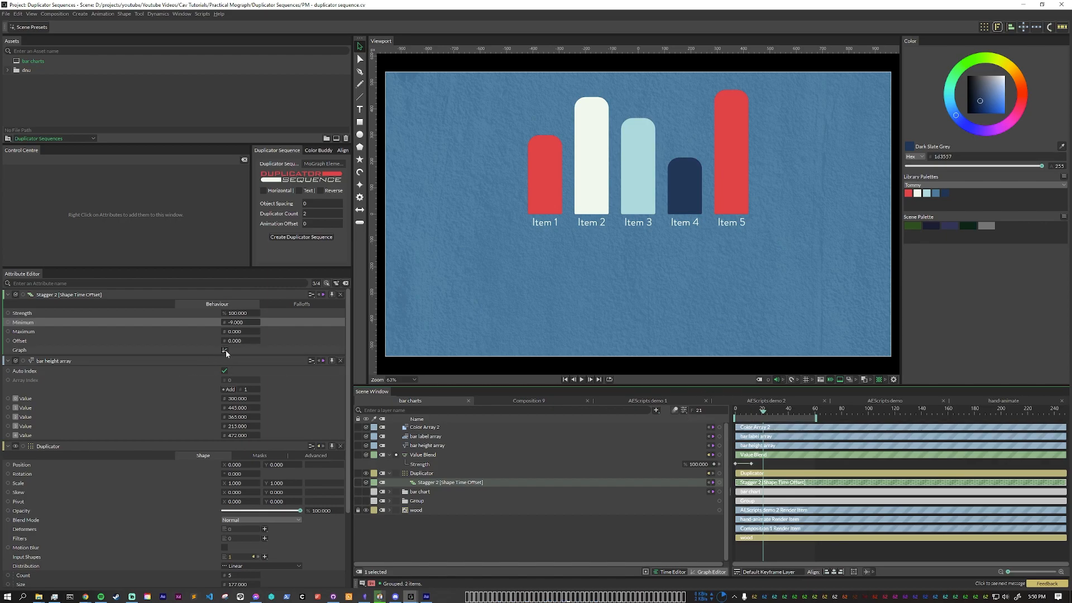
- Set the Stagger minimum to -8 so the five bars grow in one after another
click(225, 350)
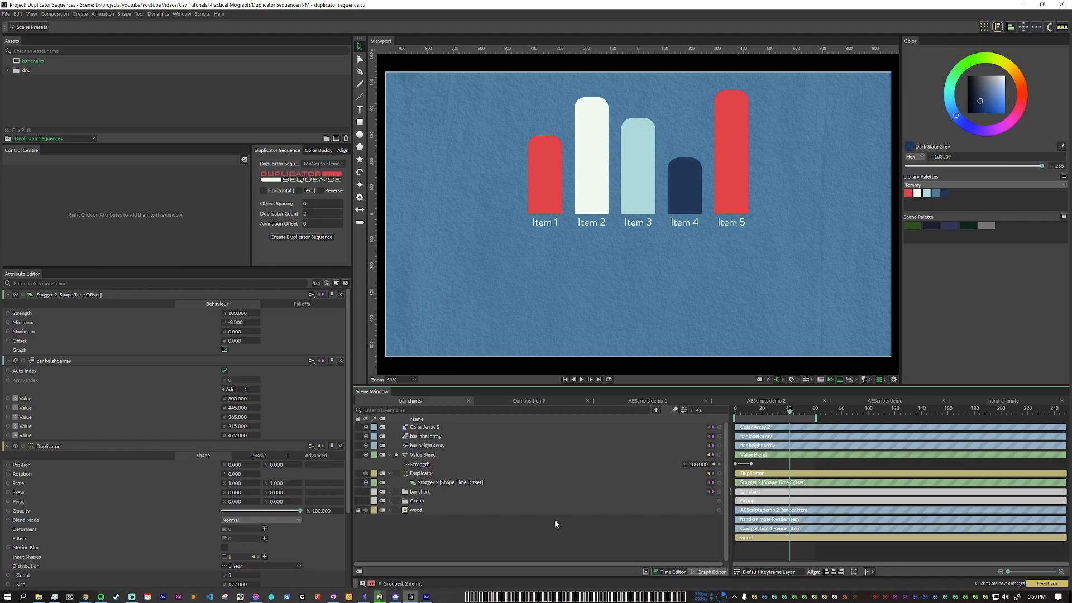
mouse_move(536, 541)
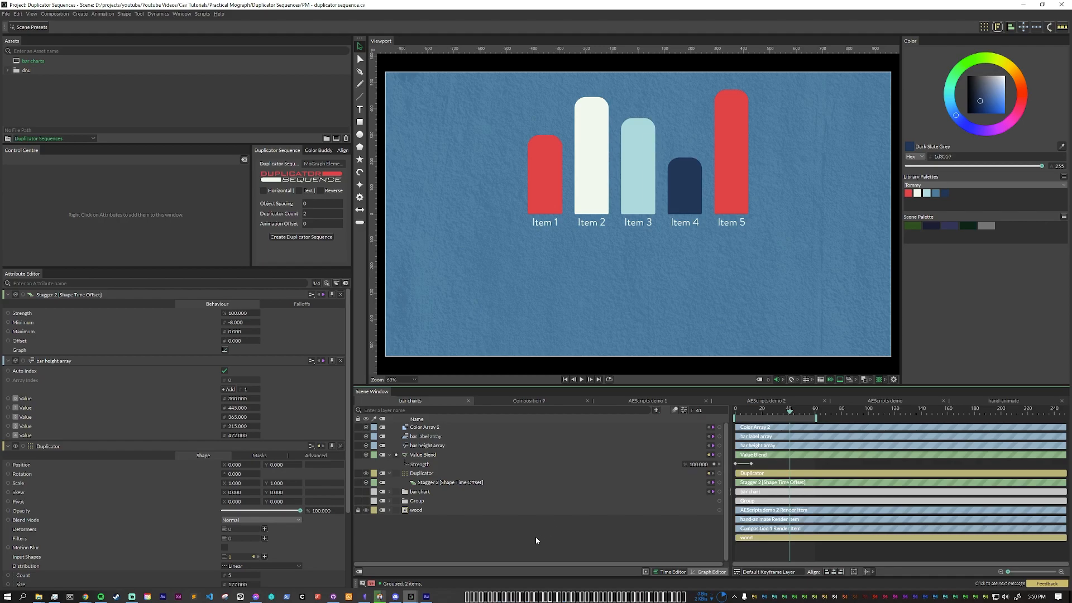
mouse_move(473, 535)
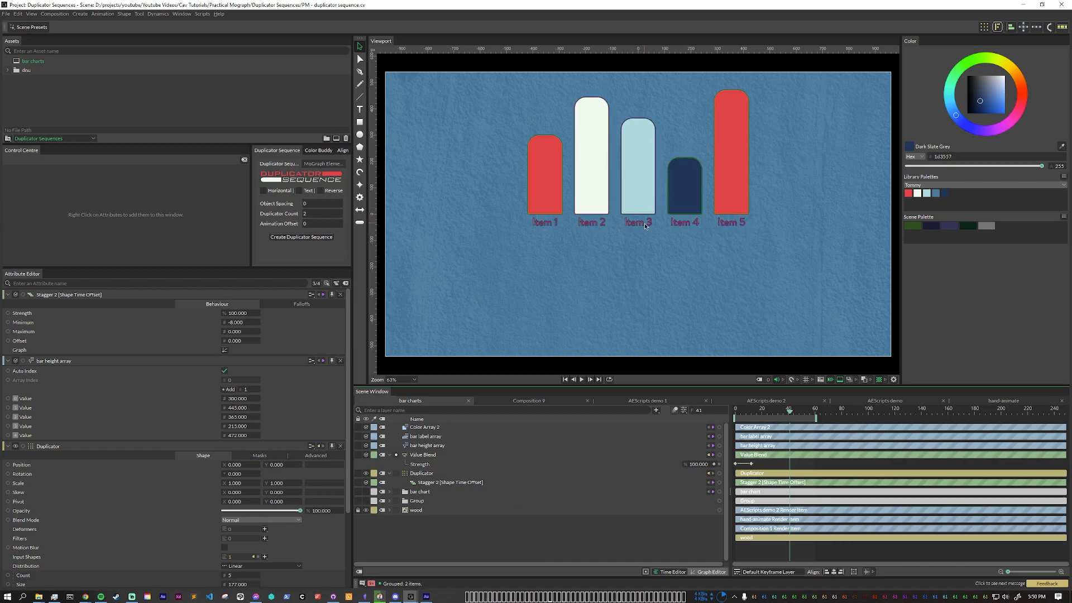
- Edit the label array so String 2 reads 'Different' and adjust the bar height values
click(421, 472)
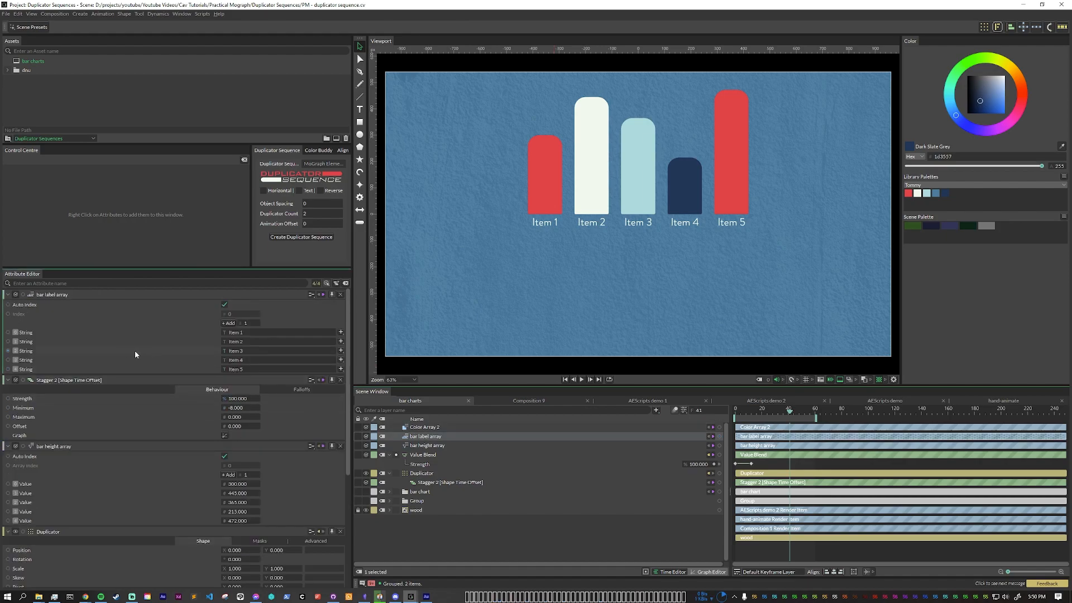
mouse_move(26, 358)
text(Different)
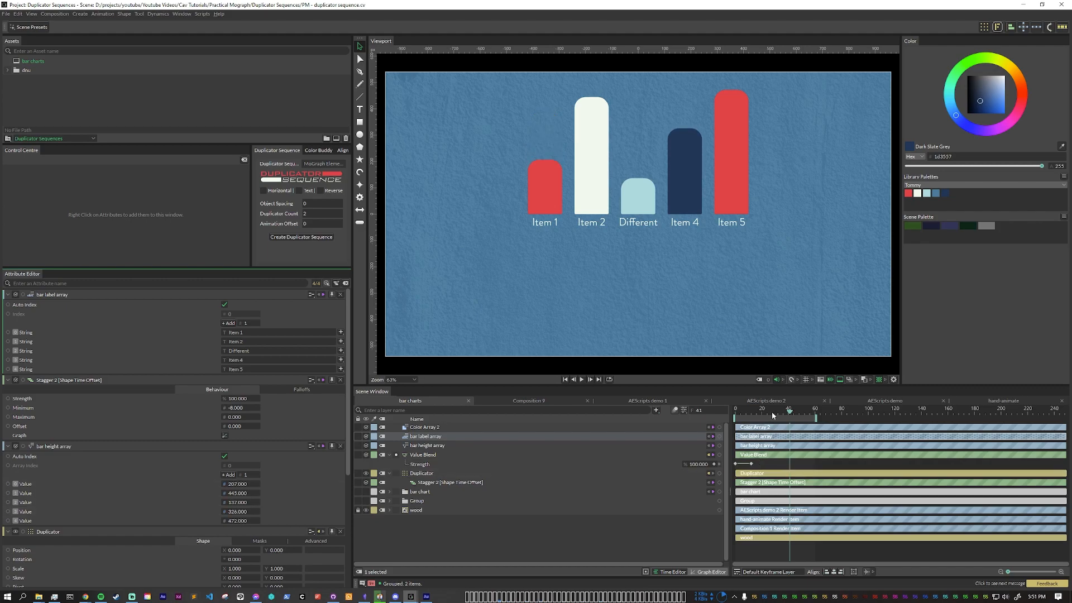
click(424, 426)
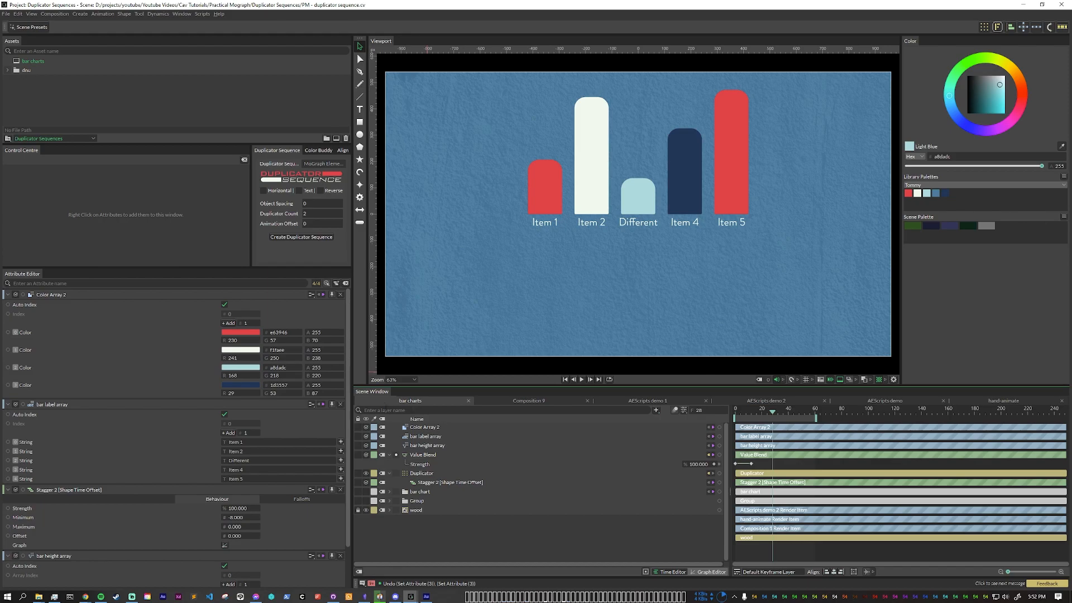
- Make the second bar bright green via Color Array 2, then expand the bar chart group
click(240, 349)
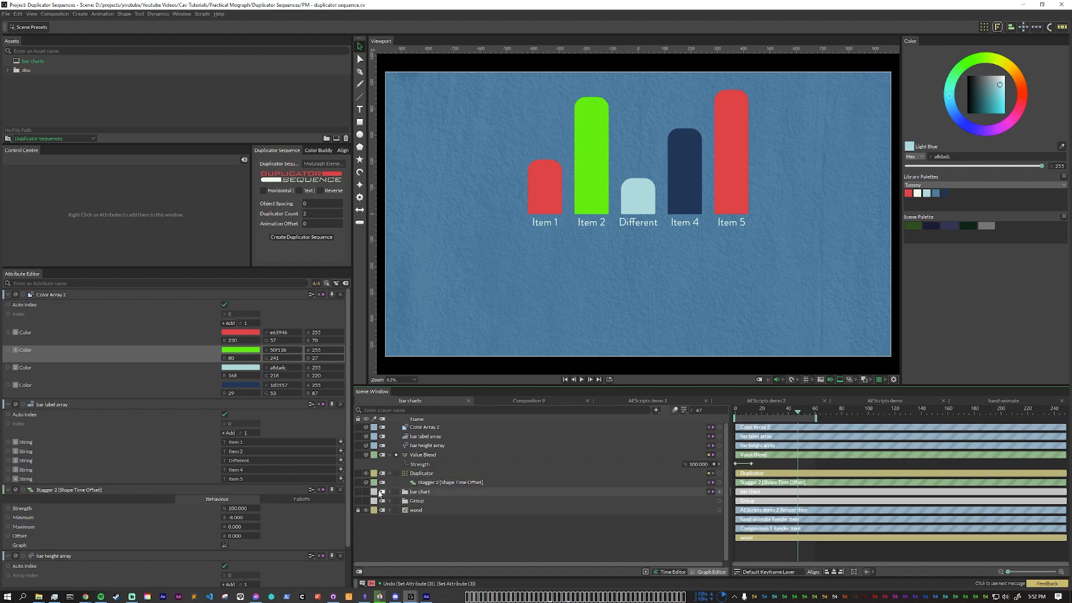
click(398, 491)
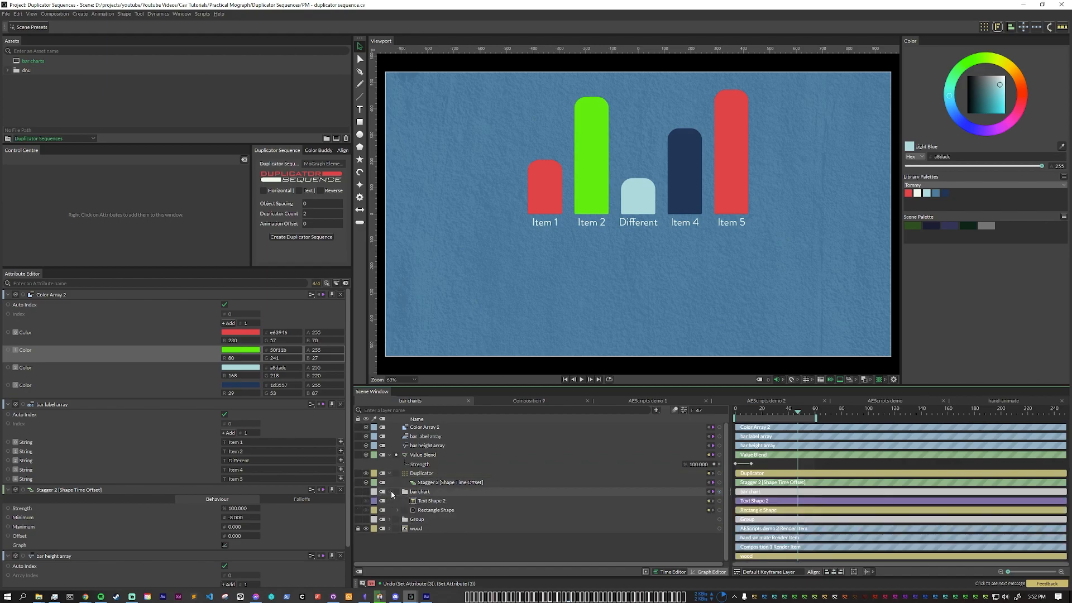
mouse_move(450, 512)
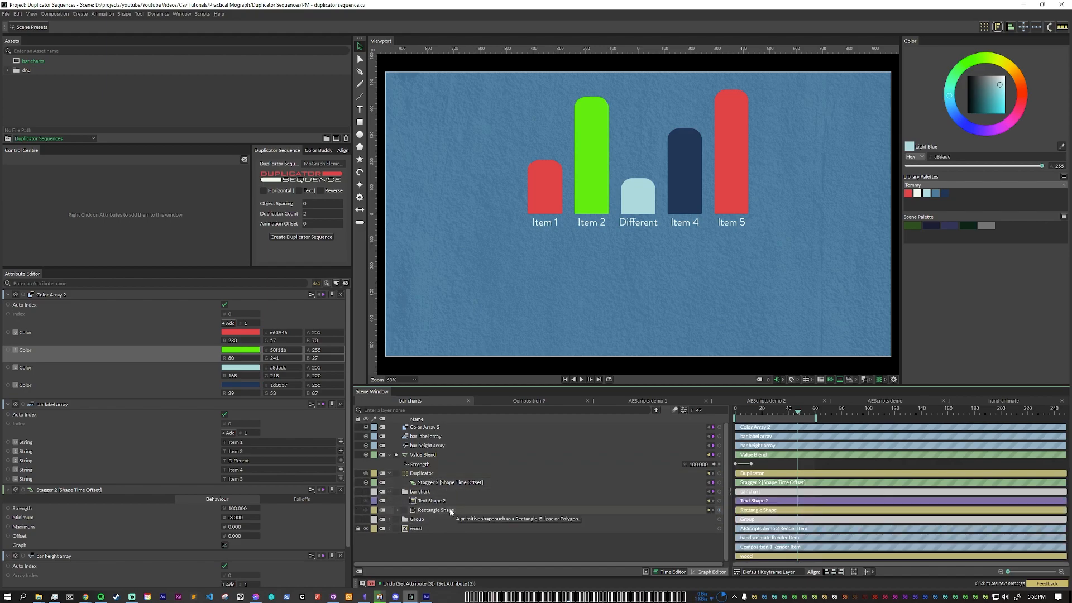
- Add an Image Shader with the wooden texture to the Rectangle Shape's fill
click(434, 510)
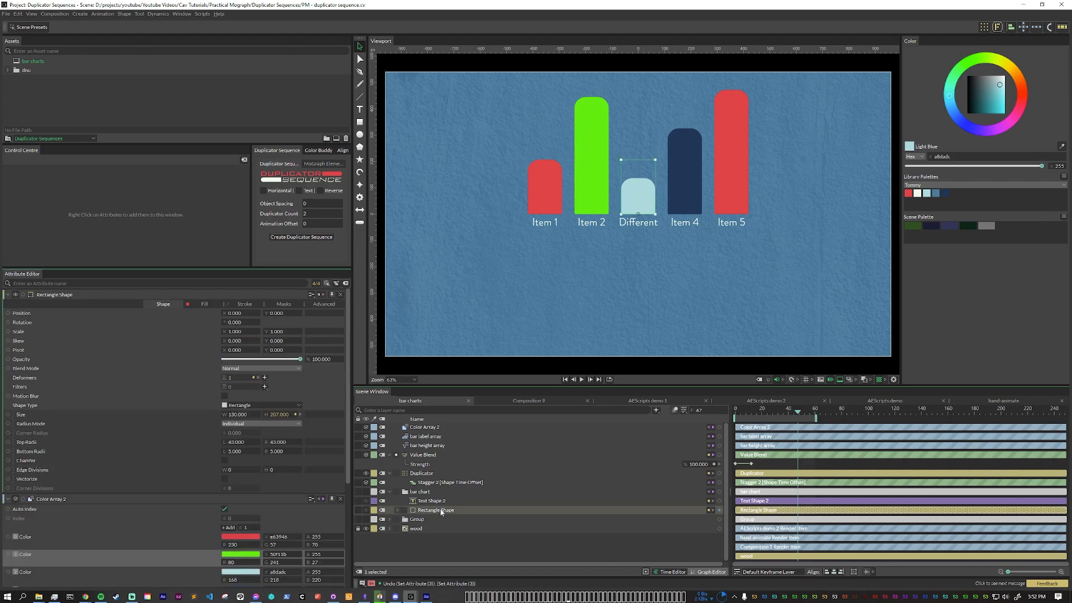
click(204, 304)
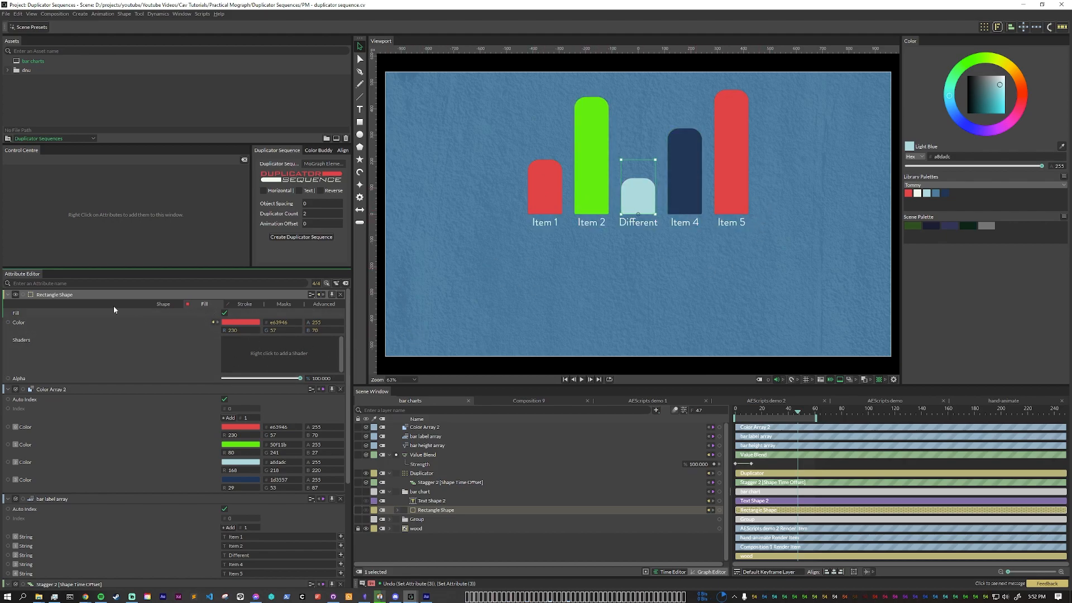
right_click(278, 353)
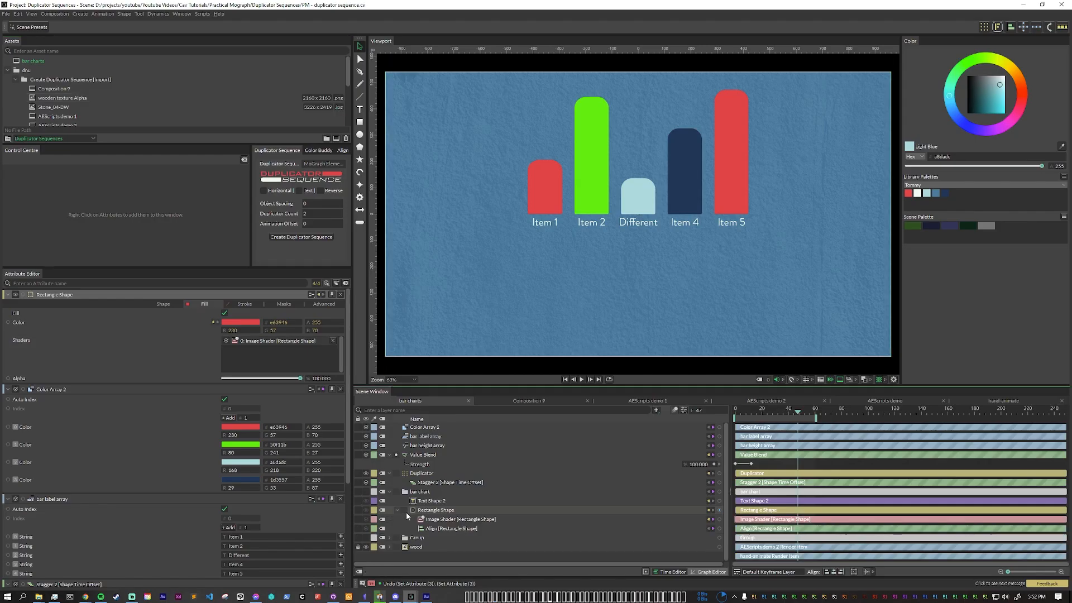
click(459, 520)
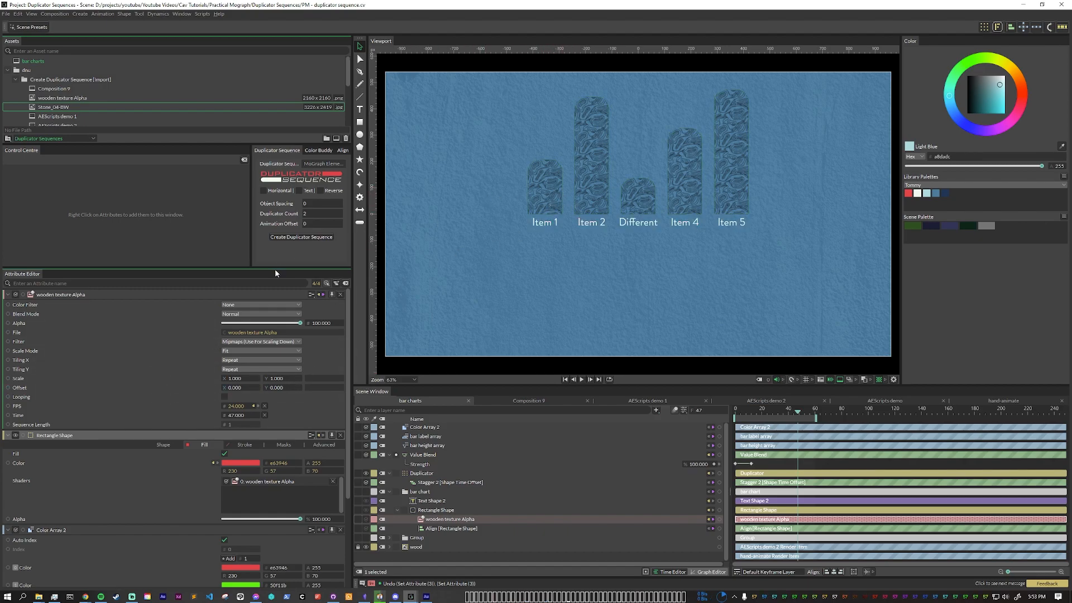
- Set the texture shader's Blend Mode to Source Atop so bars keep their colours
click(261, 313)
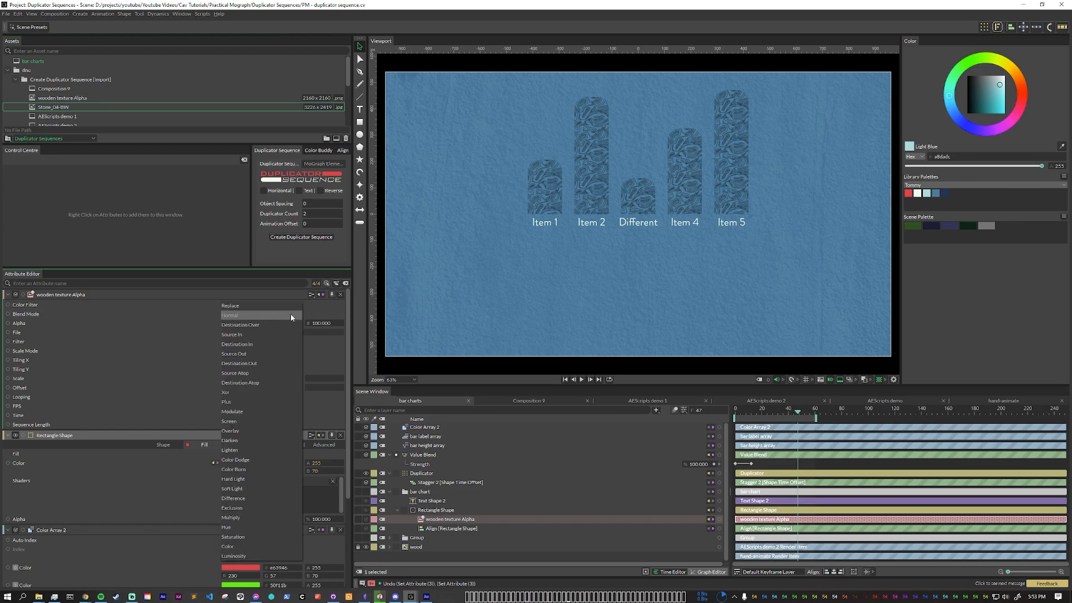
click(240, 373)
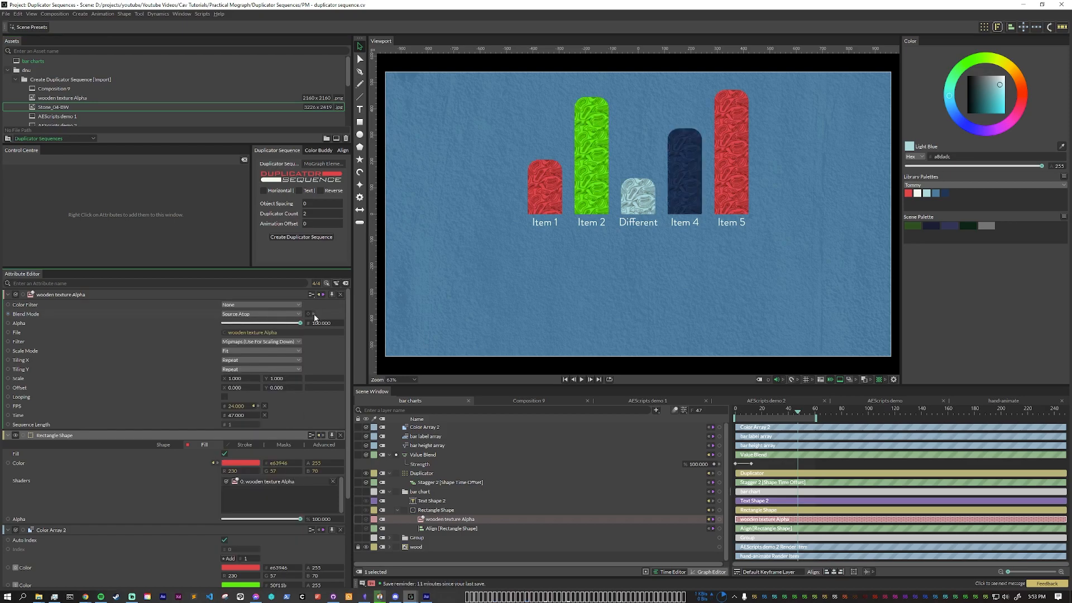